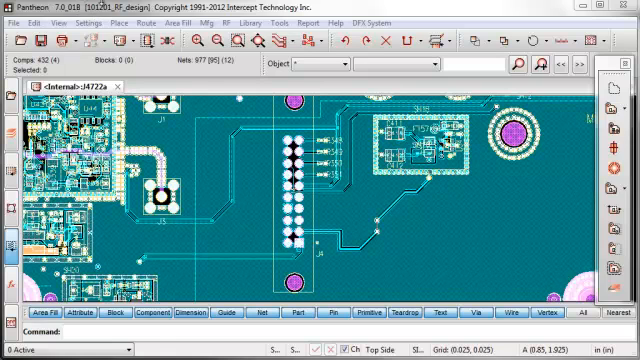
mouse_move(237, 177)
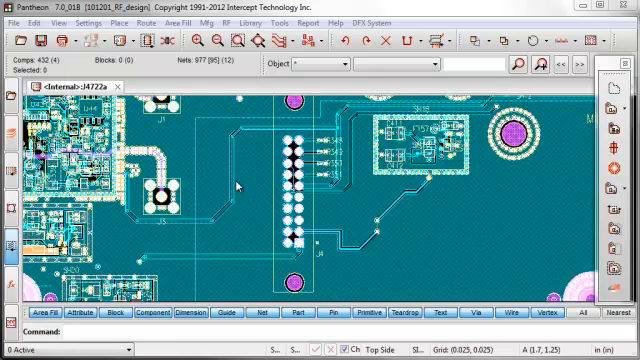
mouse_move(288, 231)
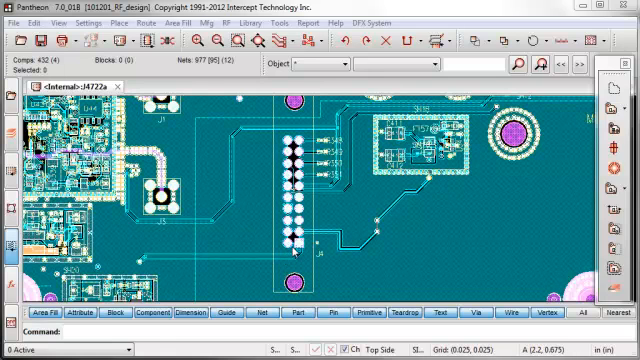
mouse_move(227, 225)
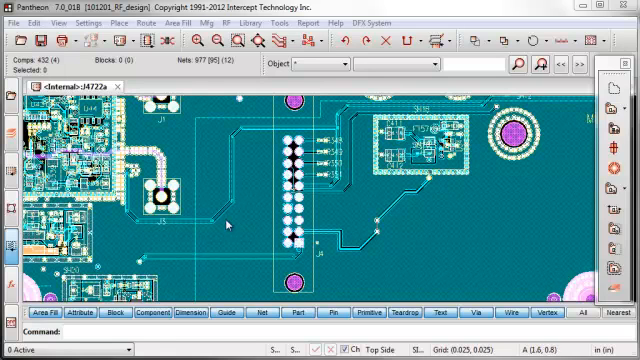
mouse_move(228, 222)
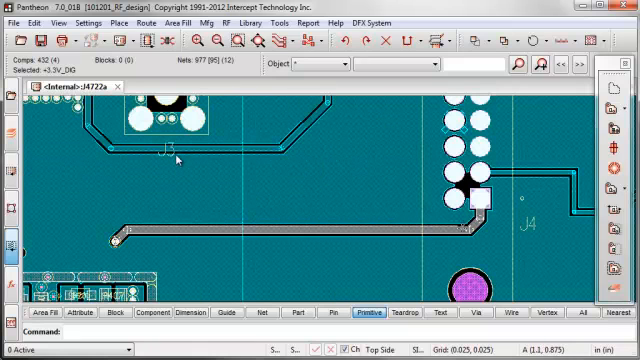
mouse_move(268, 142)
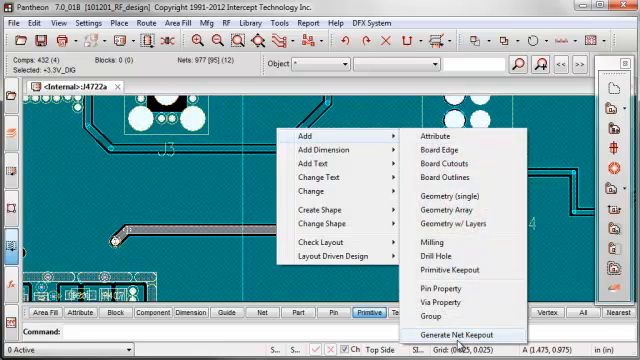
- Configure net keepouts: offset 0.15, selected nets only, DGND net, remember settings
left_click(450, 334)
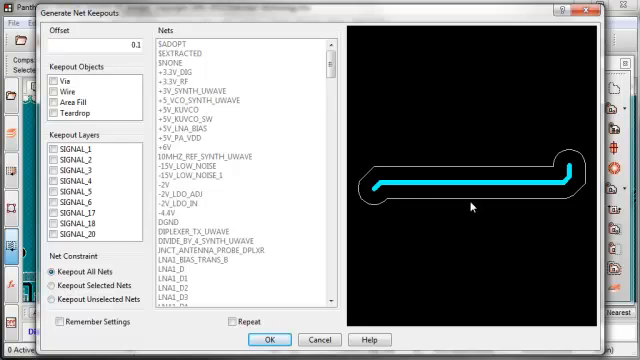
mouse_move(389, 172)
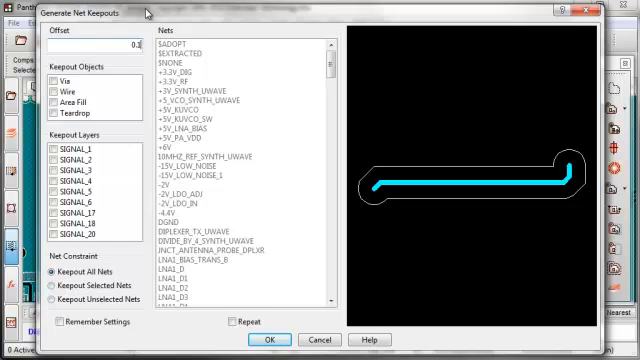
type("0.15")
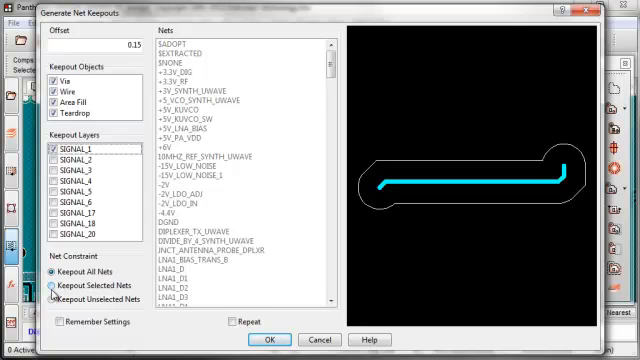
left_click(58, 285)
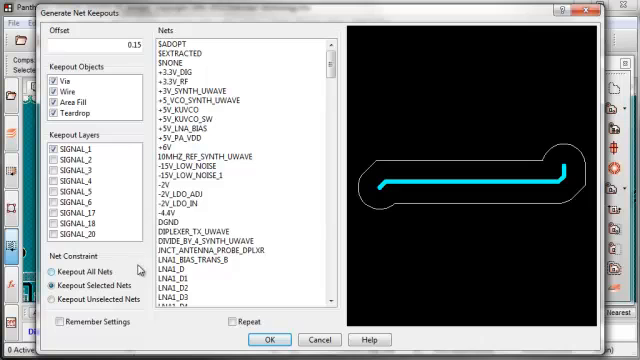
left_click(178, 217)
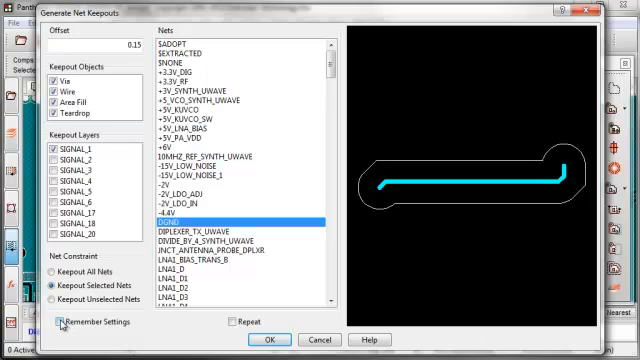
left_click(61, 321)
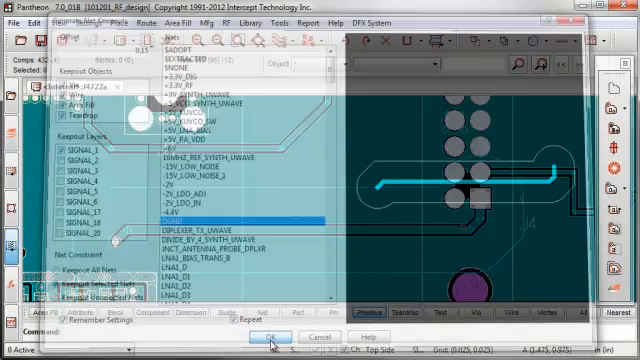
- Confirm the dialog to generate the DGND keepout around the +3.3V_DIG trace below J3
left_click(274, 334)
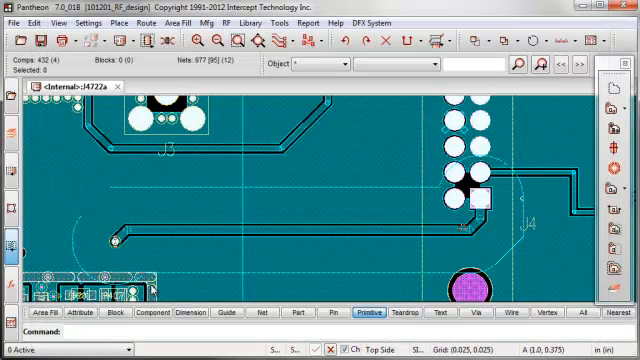
mouse_move(240, 196)
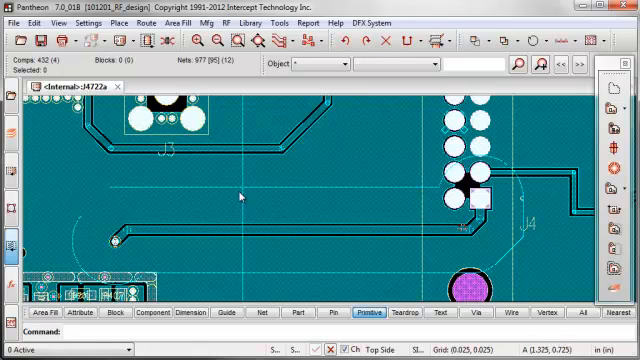
mouse_move(425, 240)
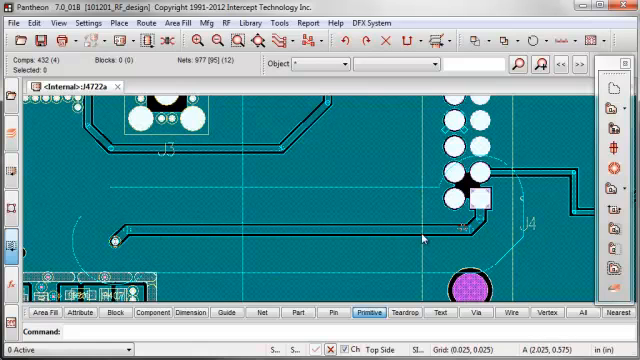
mouse_move(548, 197)
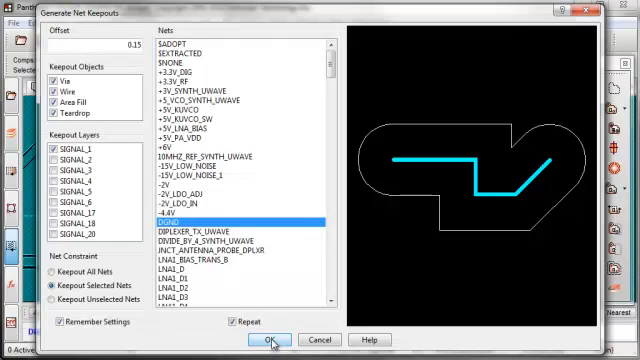
- Accept the repeated keepout dialog to outline the second, bent power trace
left_click(270, 340)
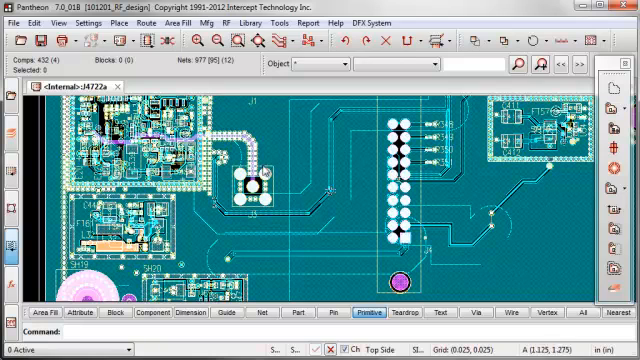
mouse_move(458, 228)
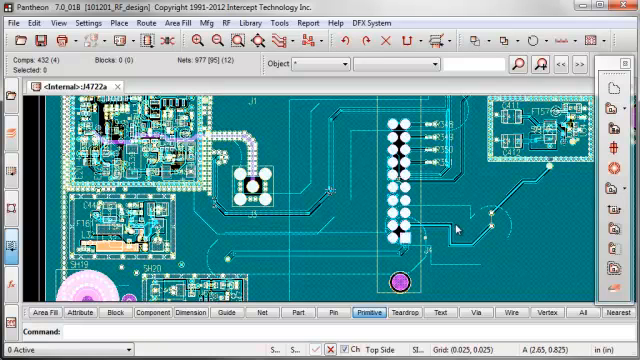
mouse_move(450, 225)
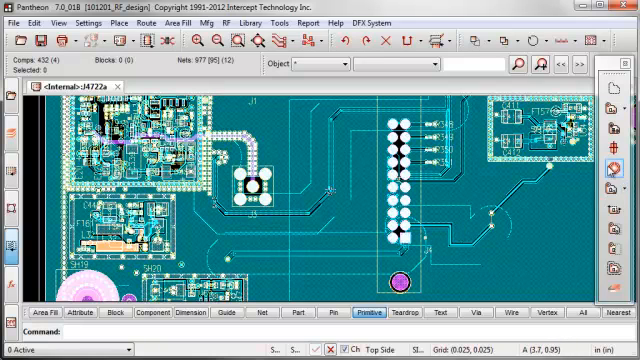